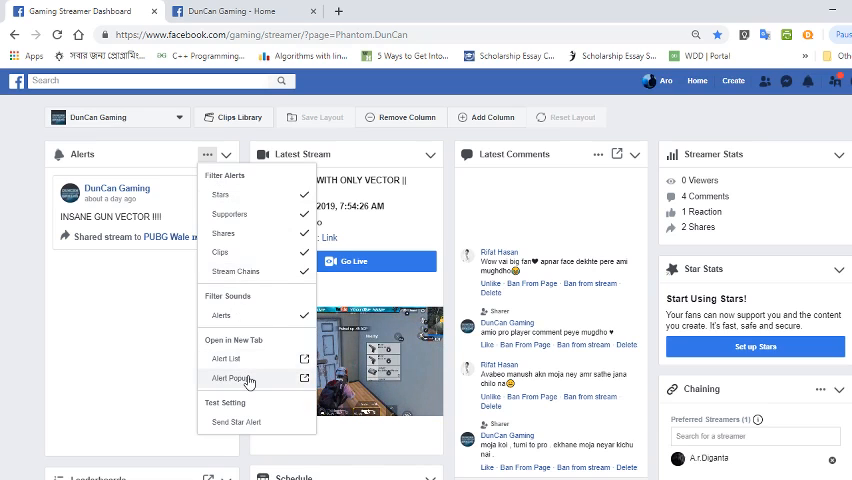
Open the Facebook Gaming Alert Popup page in a new tab to get its URL.
{"action": "left_click", "coordinate": [232, 378]}
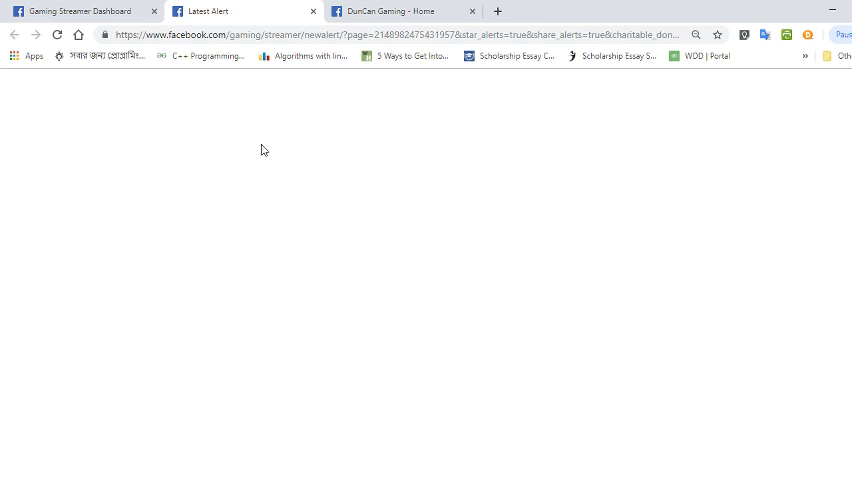
{"action": "left_click", "coordinate": [400, 34]}
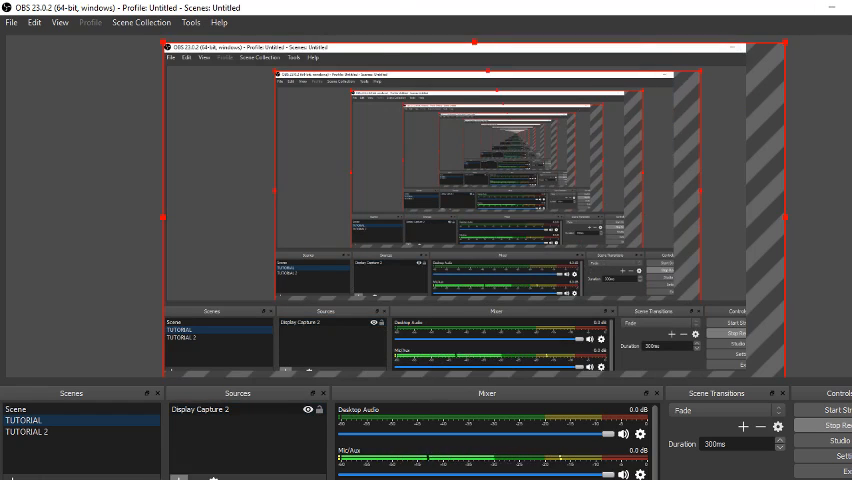
Choose Browser from the Sources add menu to start a new browser source.
{"action": "left_click", "coordinate": [30, 433]}
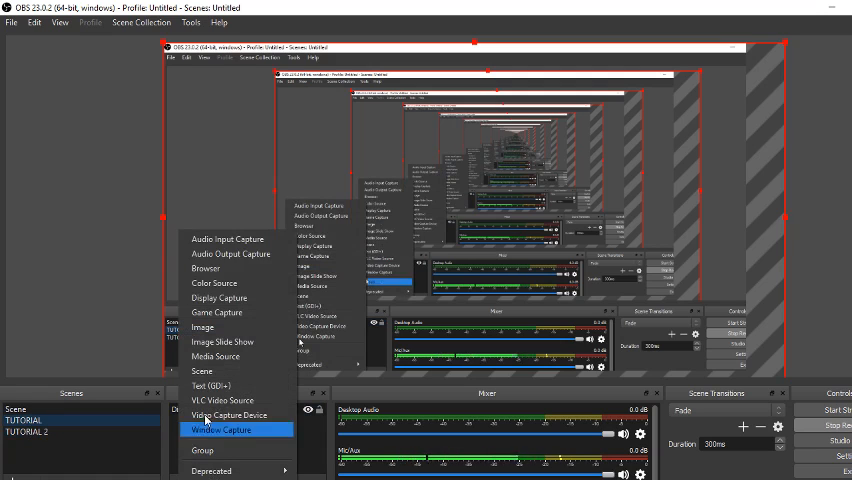
{"action": "left_click", "coordinate": [219, 430]}
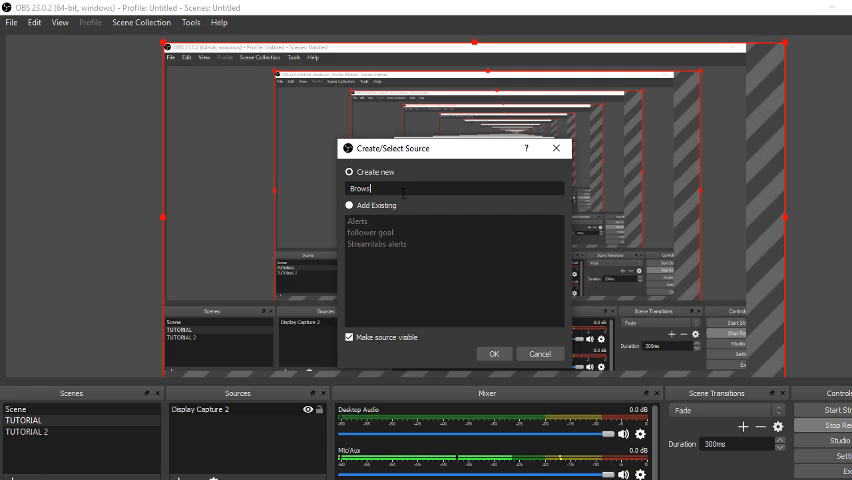
Name the new browser source 'ALERTS' and accept its default properties.
{"action": "type", "text": "A"}
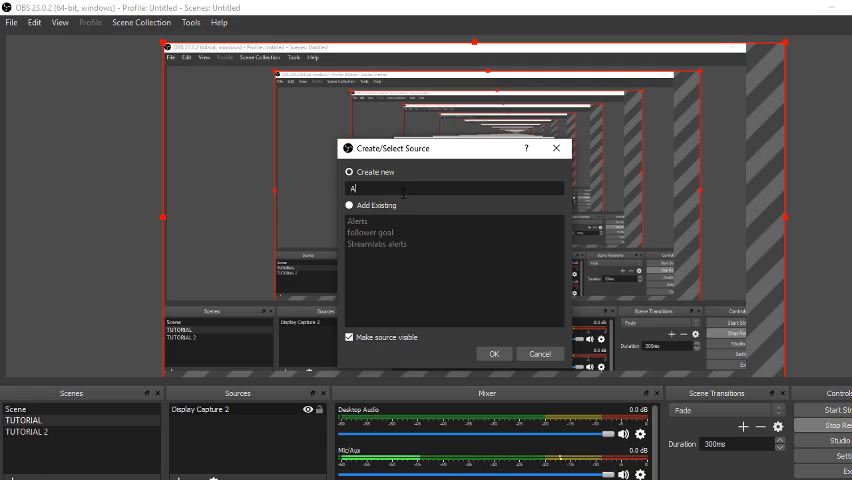
{"action": "type", "text": "LERTS"}
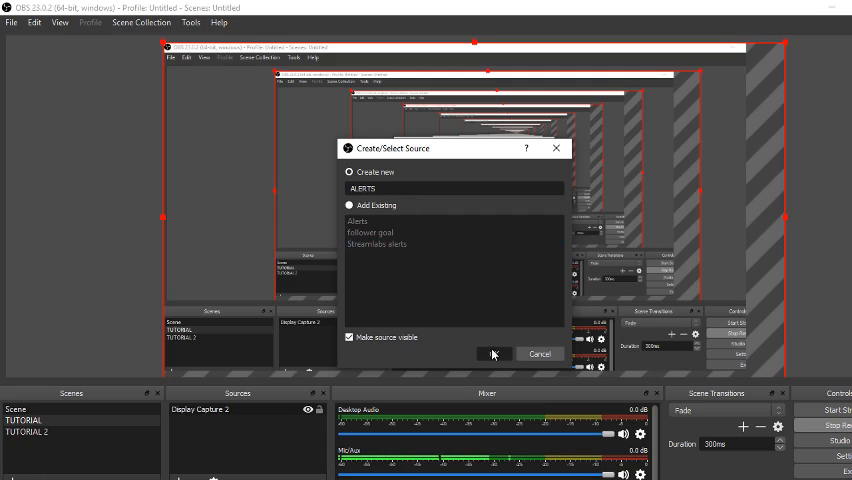
{"action": "left_click", "coordinate": [492, 353]}
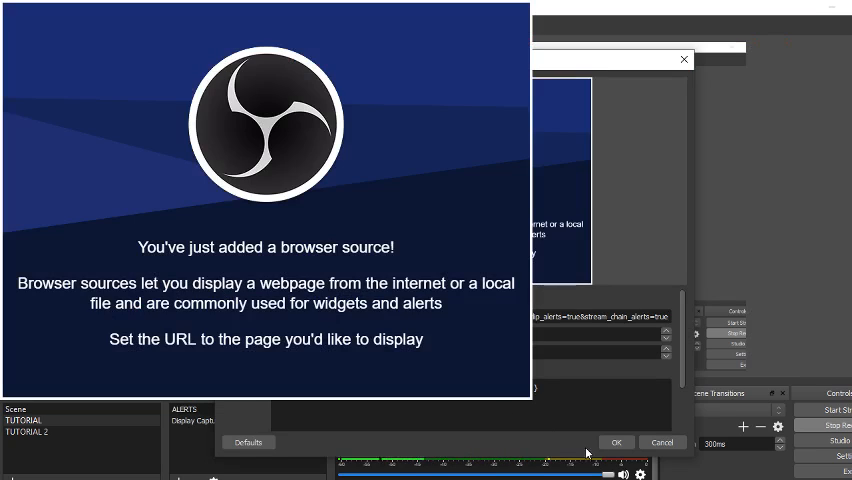
{"action": "left_click", "coordinate": [617, 442]}
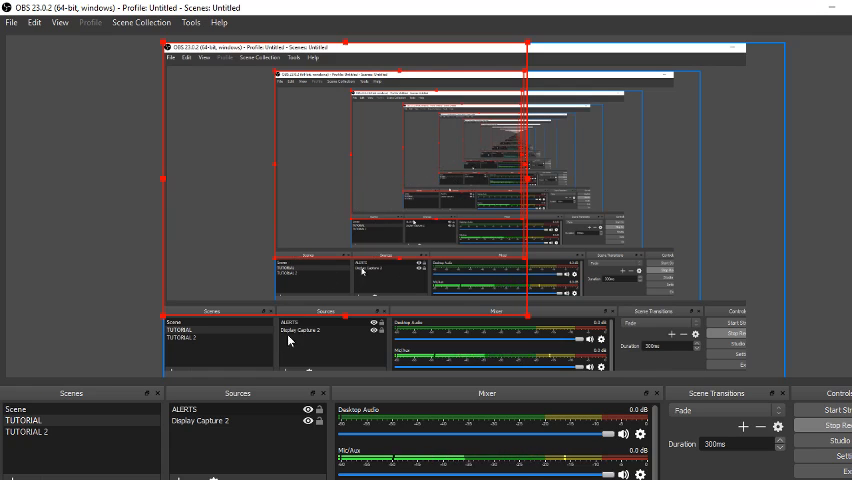
Open the Interact window for the ALERTS browser source from its right-click menu.
{"action": "left_click", "coordinate": [200, 420]}
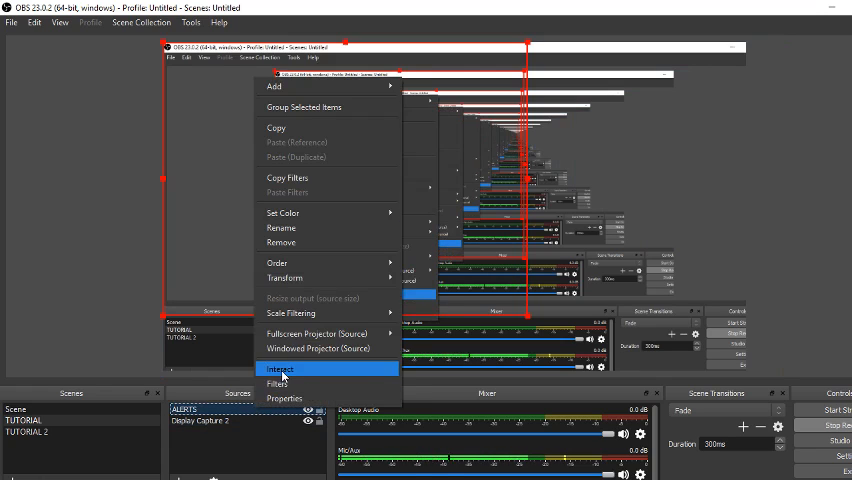
{"action": "left_click", "coordinate": [281, 369]}
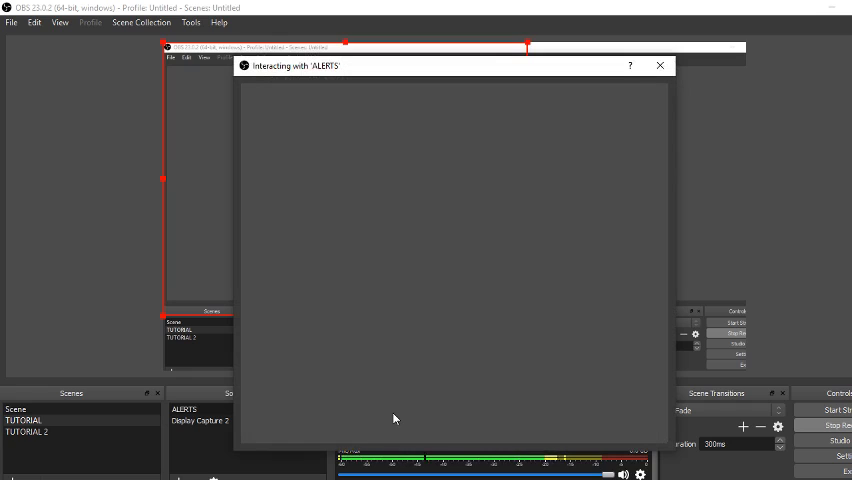
{"action": "mouse_move", "coordinate": [311, 135]}
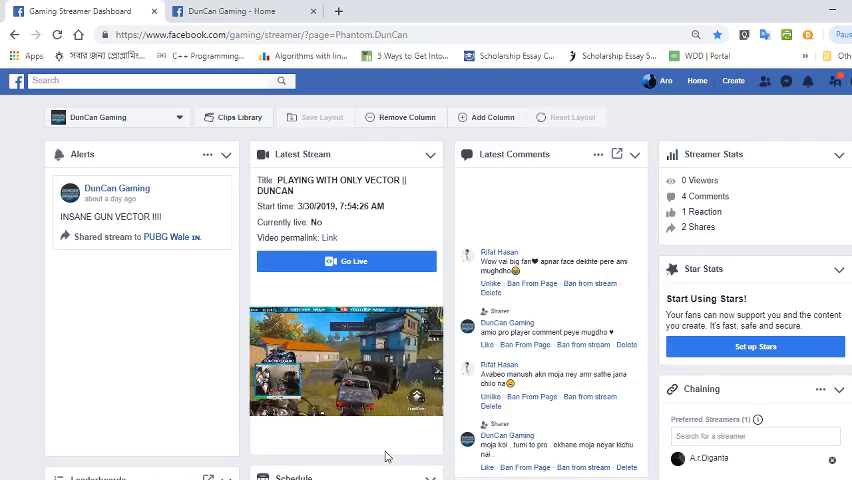
{"action": "mouse_move", "coordinate": [178, 374]}
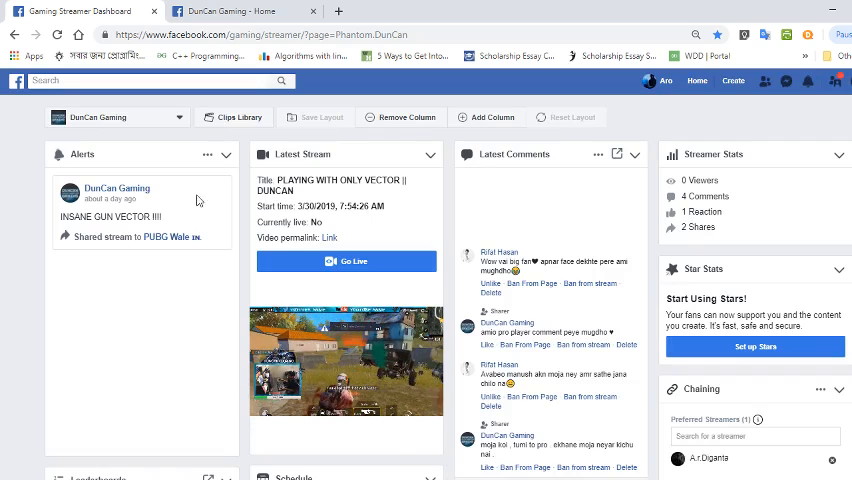
Open the Alerts column's ⋯ options menu in the Creator Dashboard.
{"action": "left_click", "coordinate": [207, 154]}
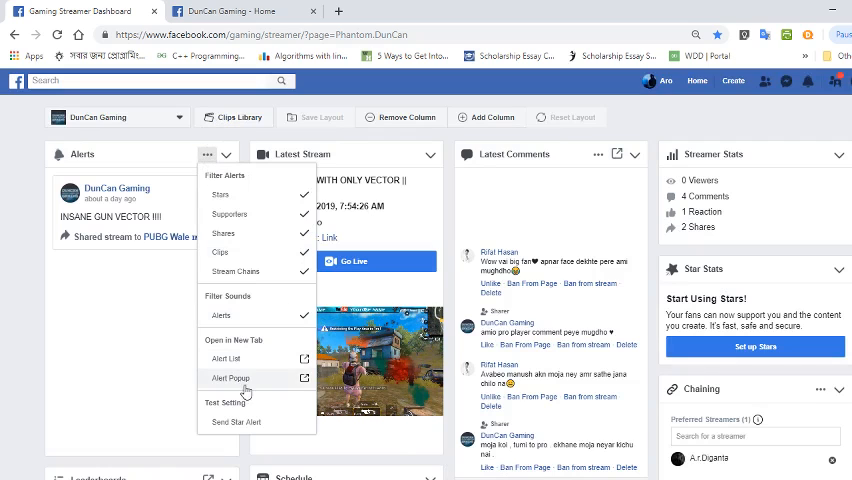